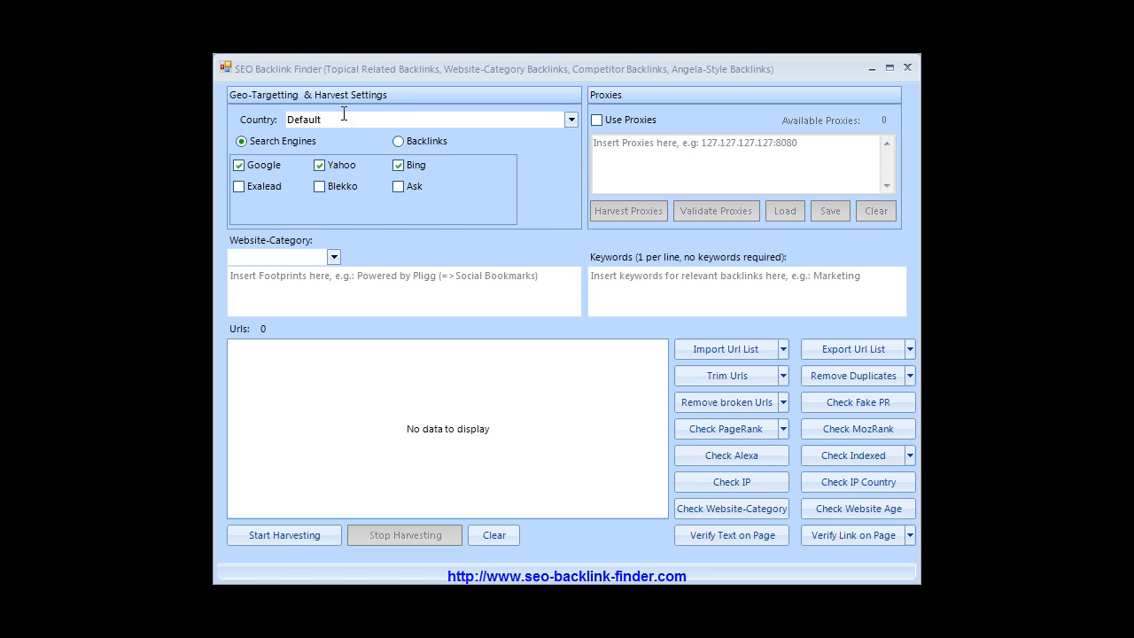
mouse_move(348, 261)
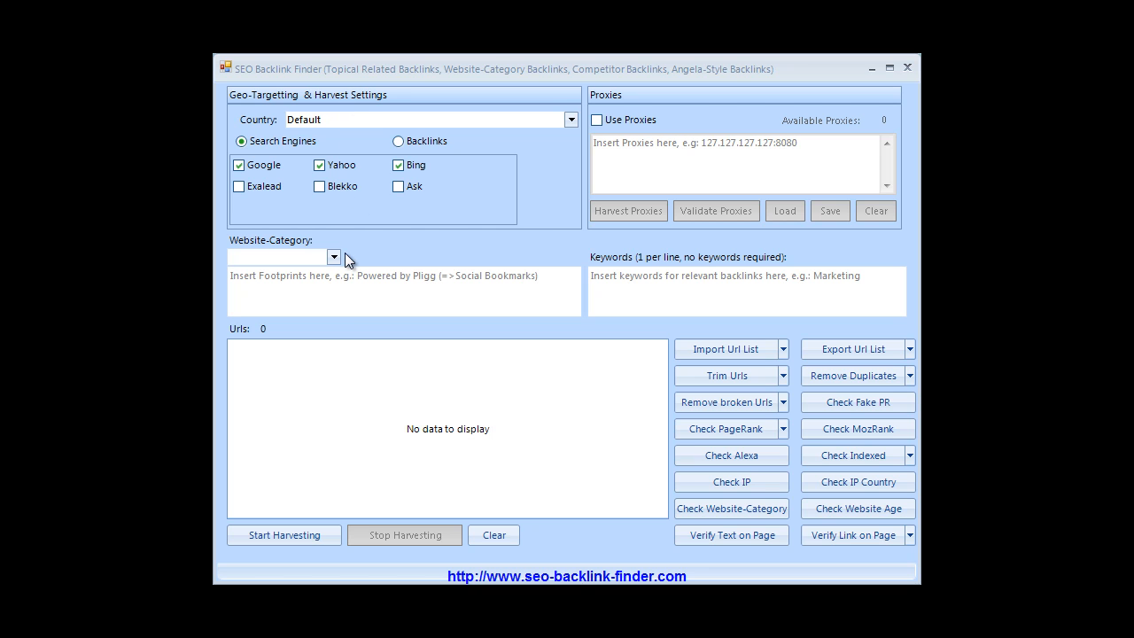
mouse_move(335, 275)
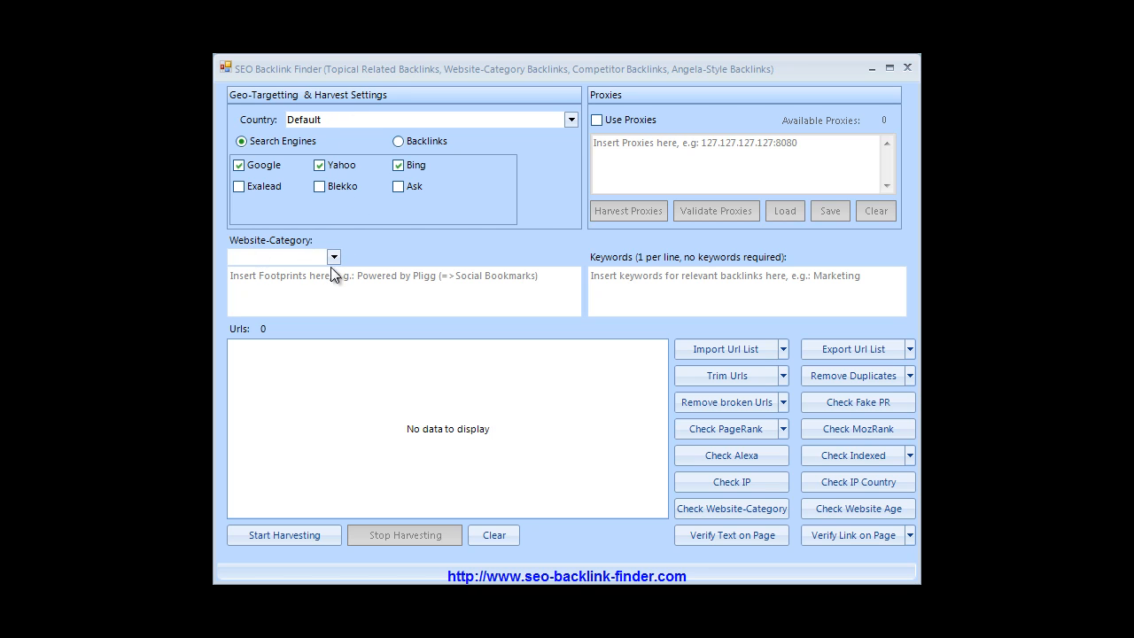
- Open the Website-Category dropdown to show categories like Blog and Forum
click(333, 257)
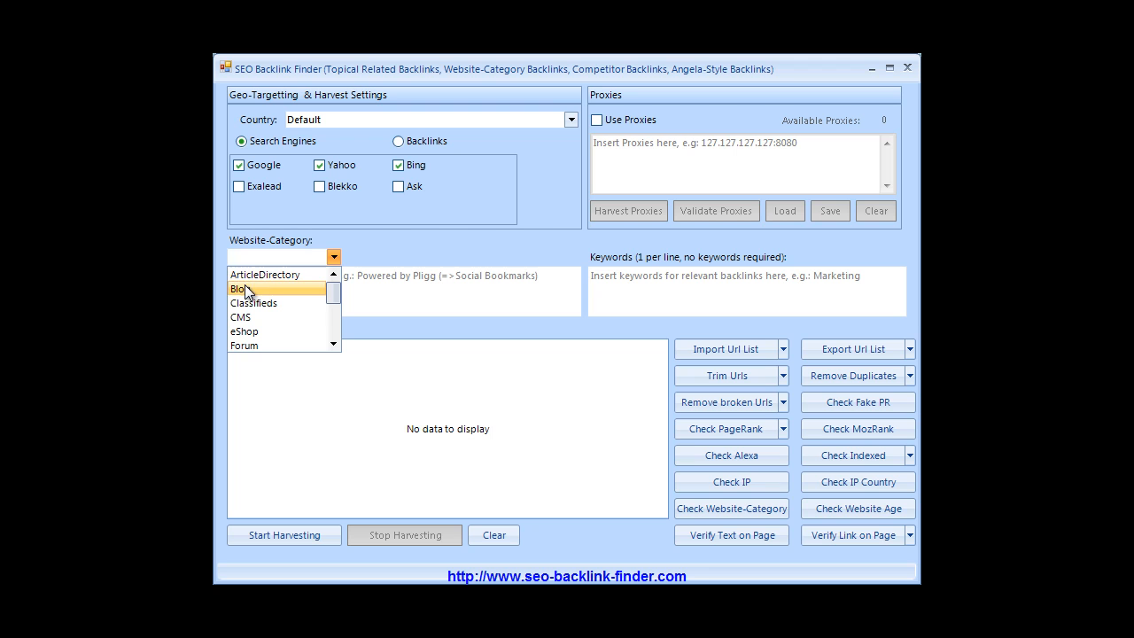
- Choose Blog category, WordPress software, and the 'Powered by WordPress' footprint
click(240, 288)
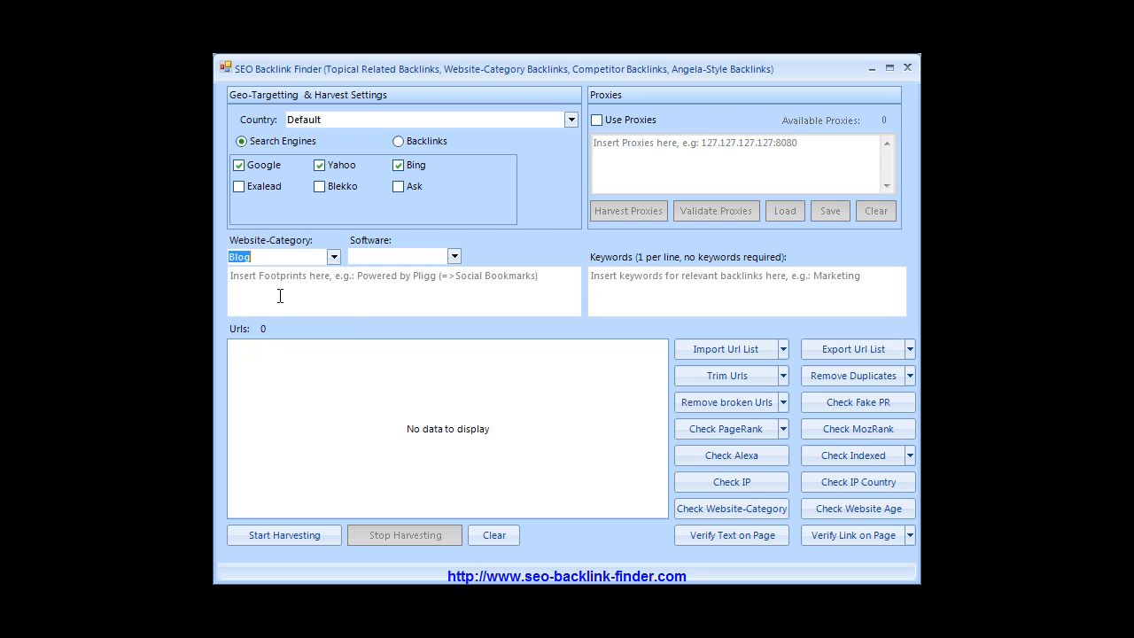
mouse_move(424, 248)
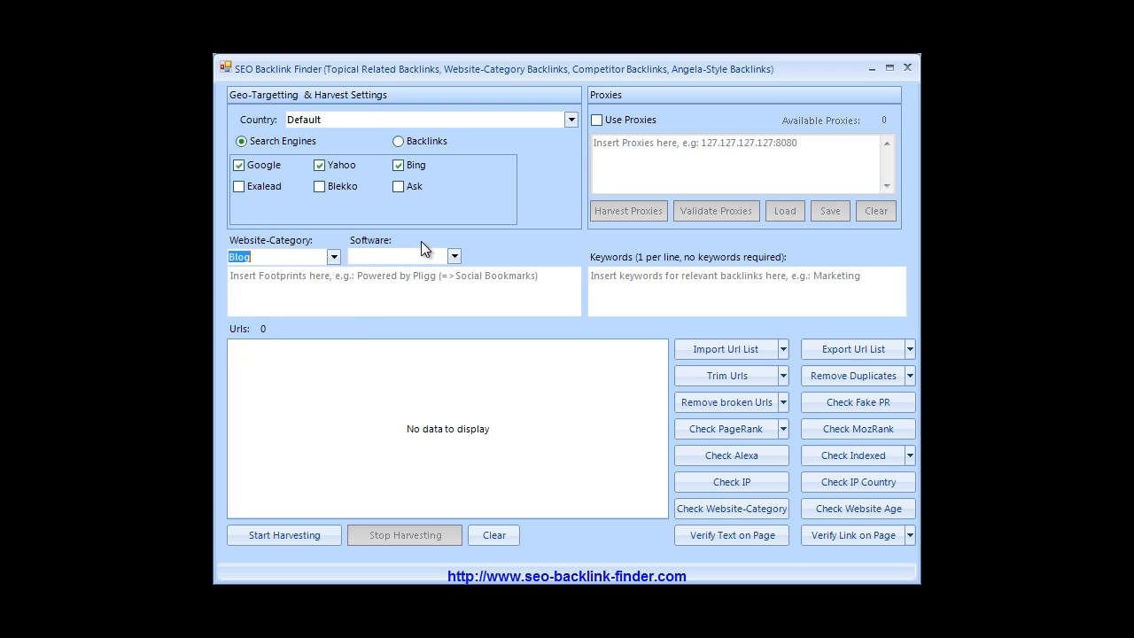
click(455, 256)
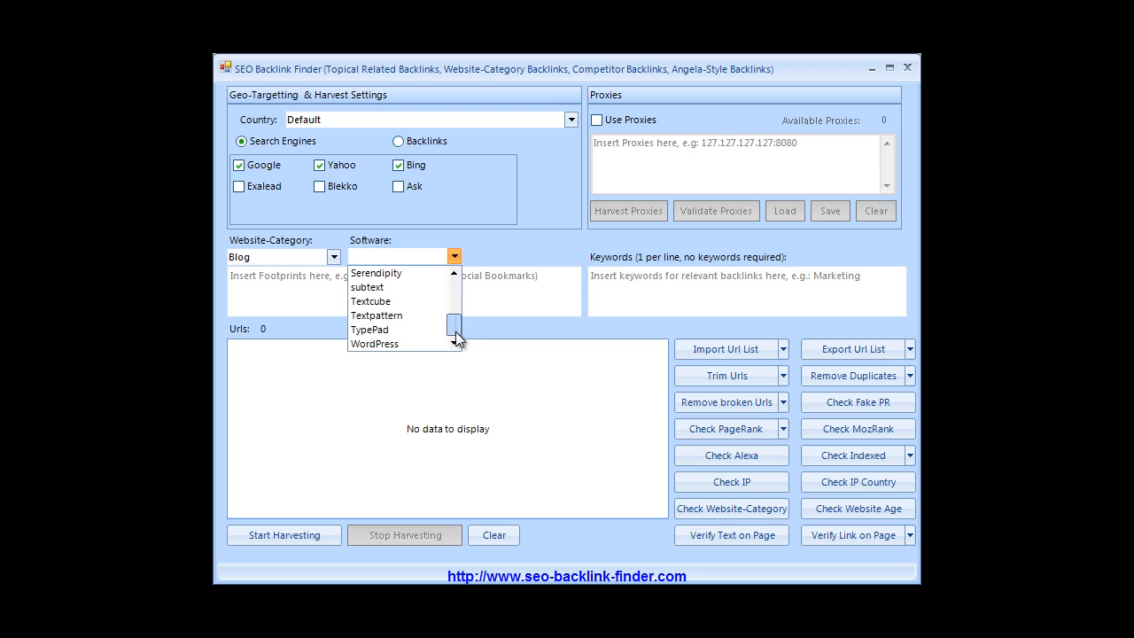
mouse_move(379, 344)
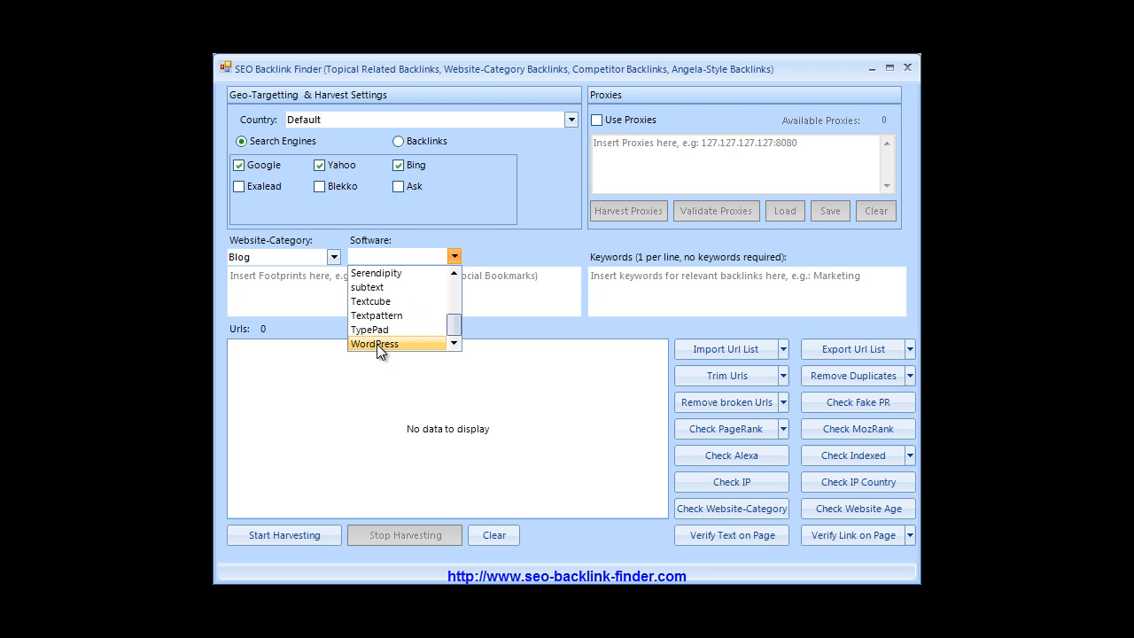
click(374, 343)
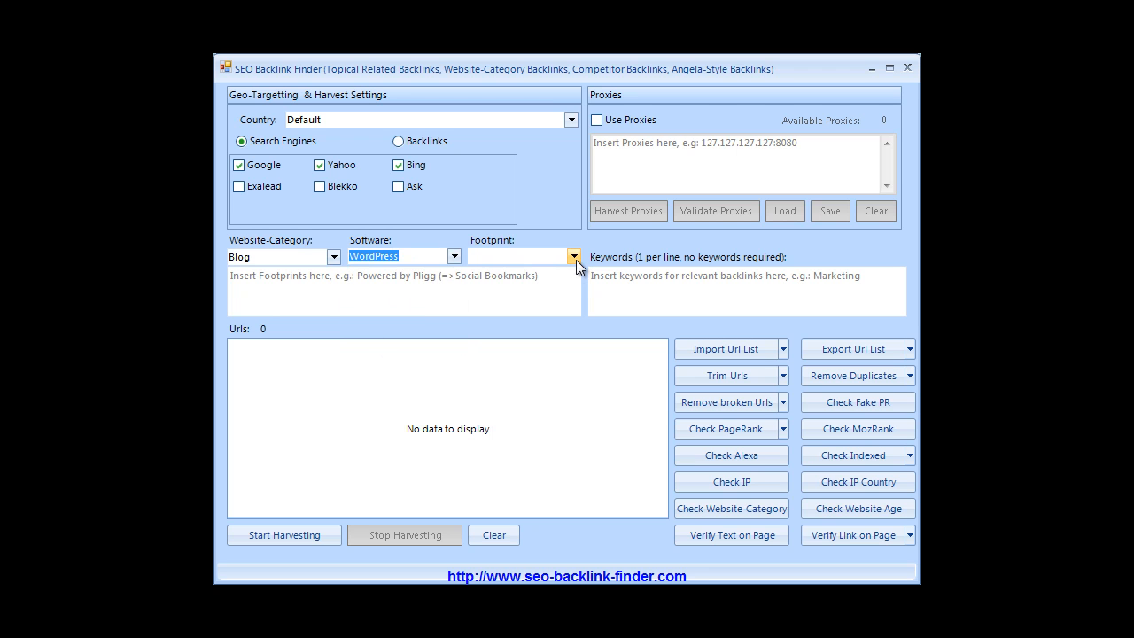
click(573, 256)
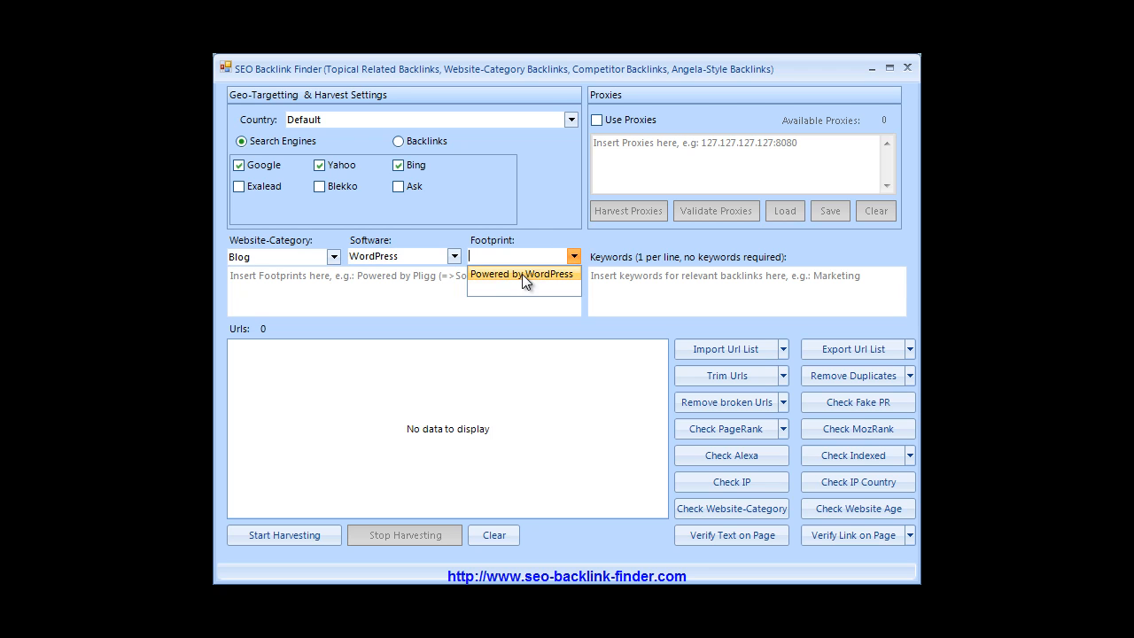
click(522, 273)
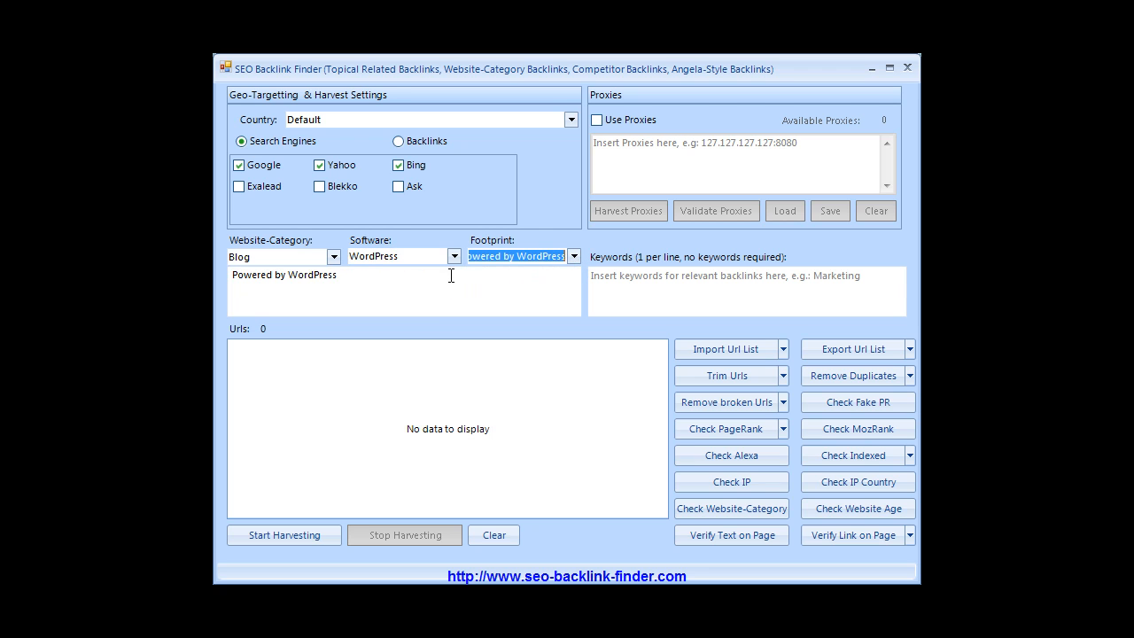
mouse_move(351, 275)
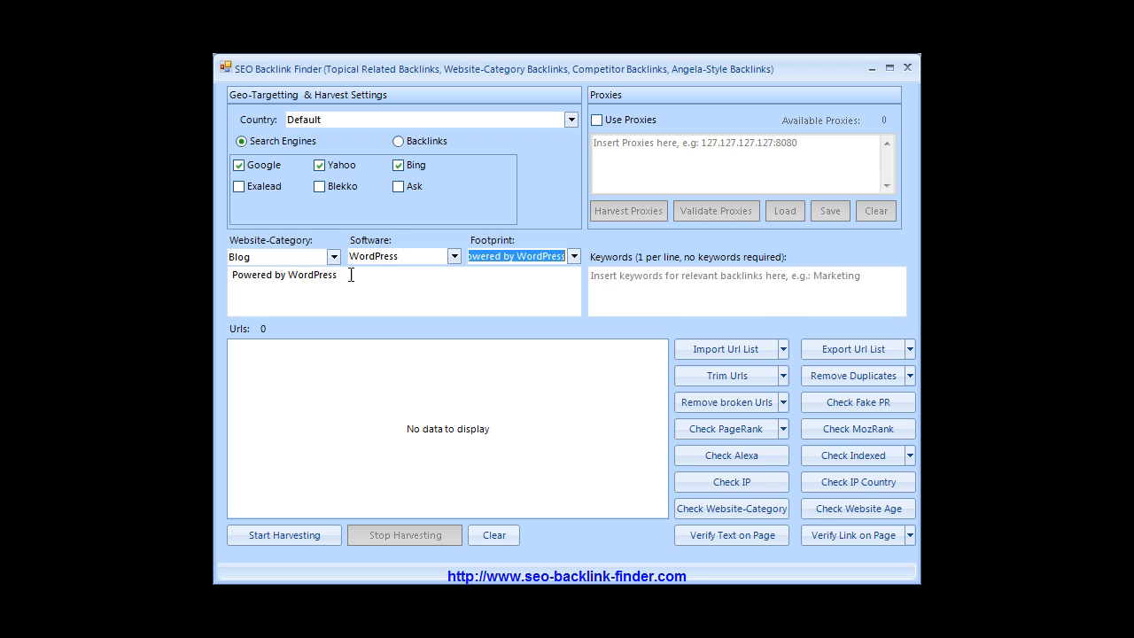
mouse_move(505, 308)
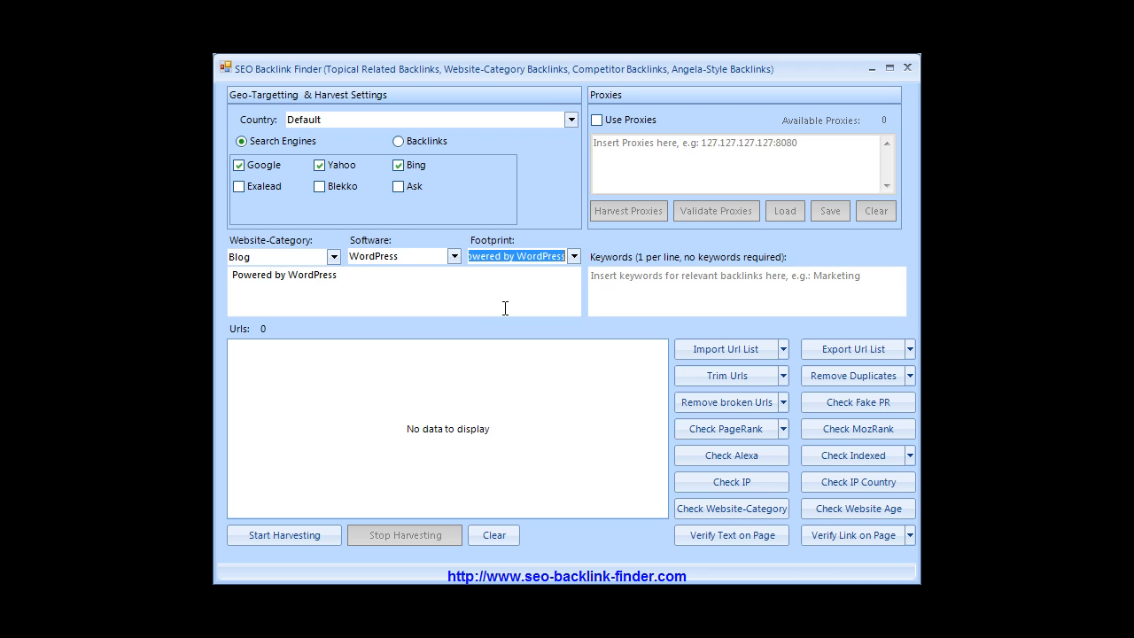
mouse_move(629, 281)
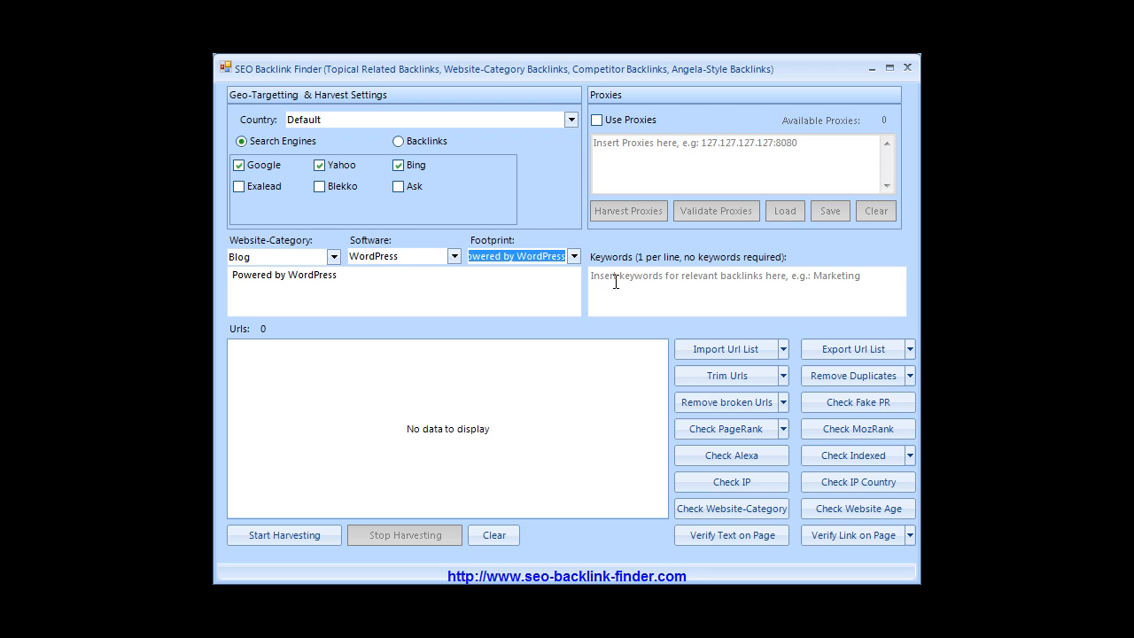
mouse_move(277, 533)
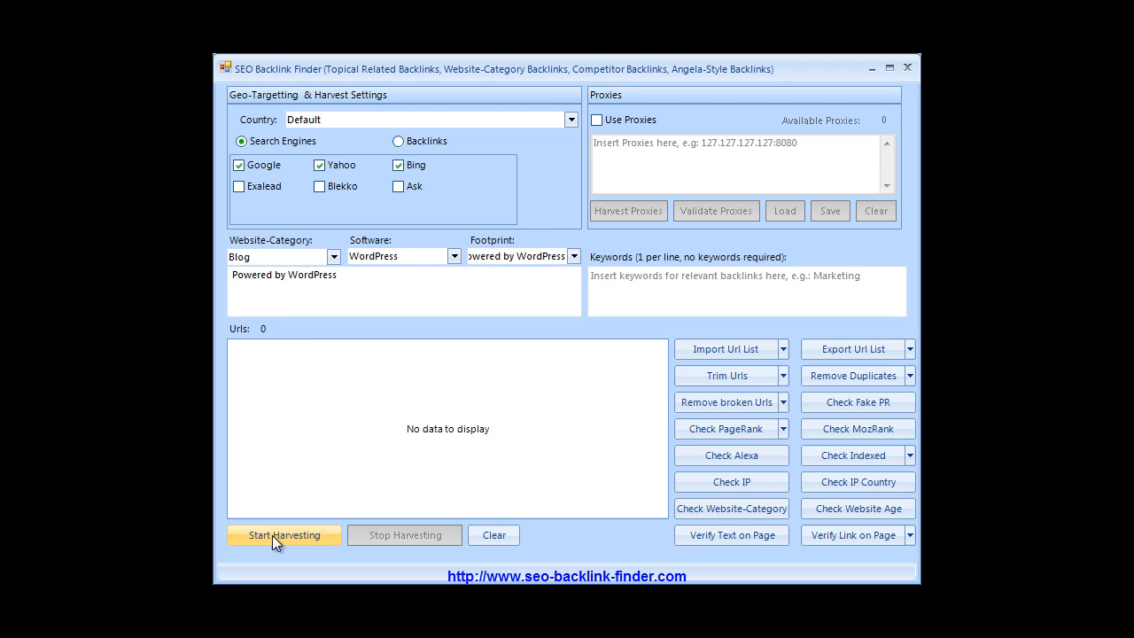
- Run Start Harvesting until 1645 WordPress URLs are listed
click(284, 534)
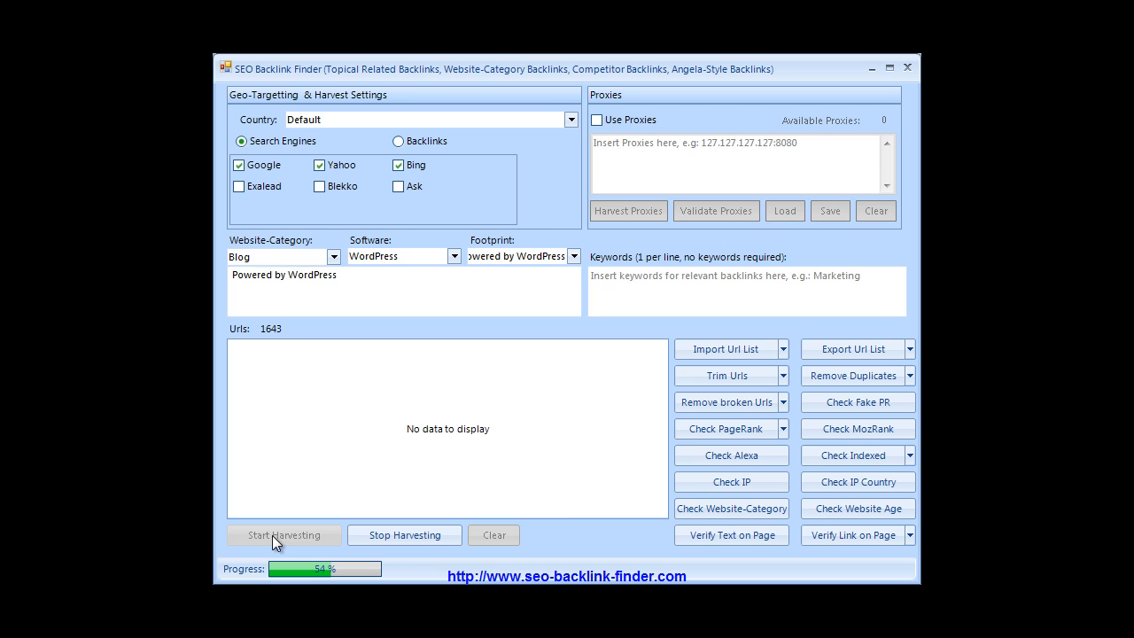
click(283, 534)
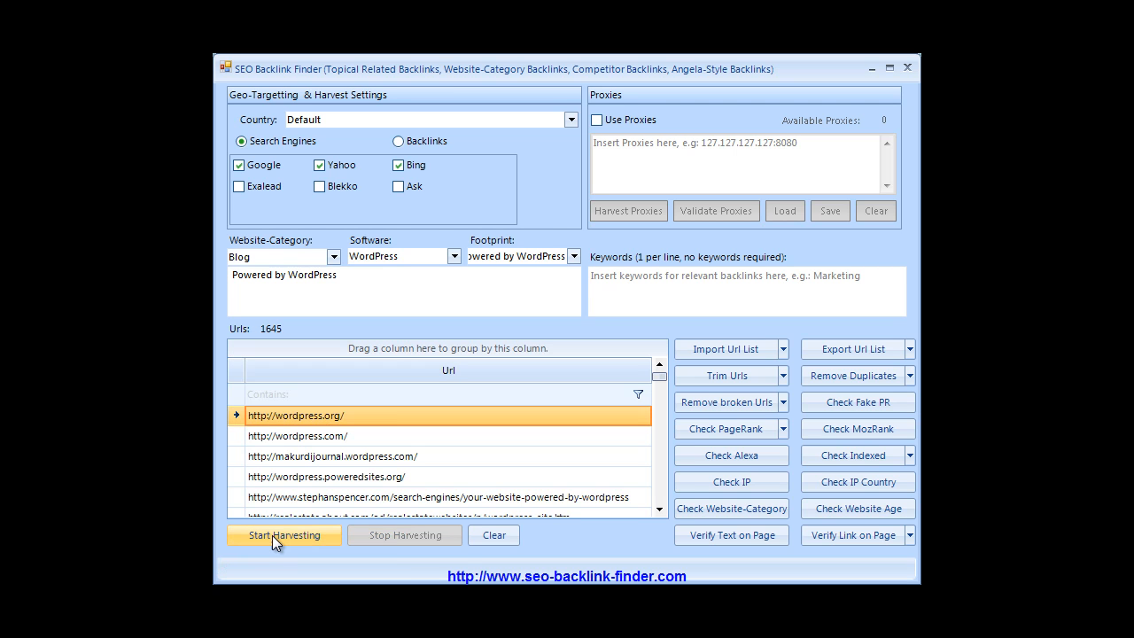
mouse_move(548, 432)
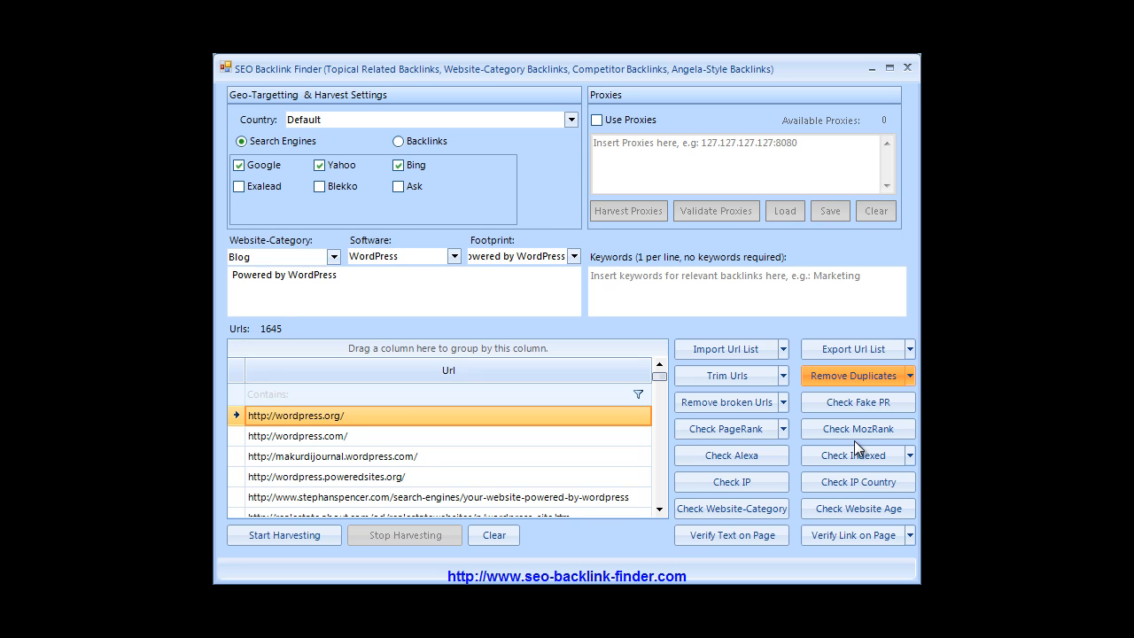
- Remove the 858 duplicate URLs, cutting the list from 1645 to 787
click(851, 375)
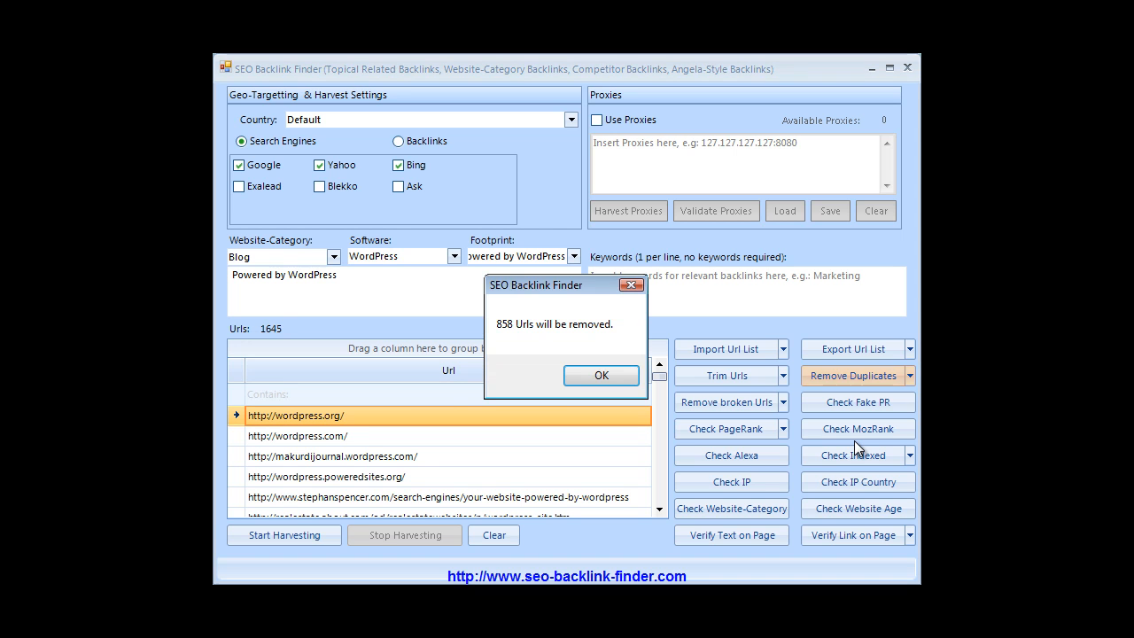
click(601, 375)
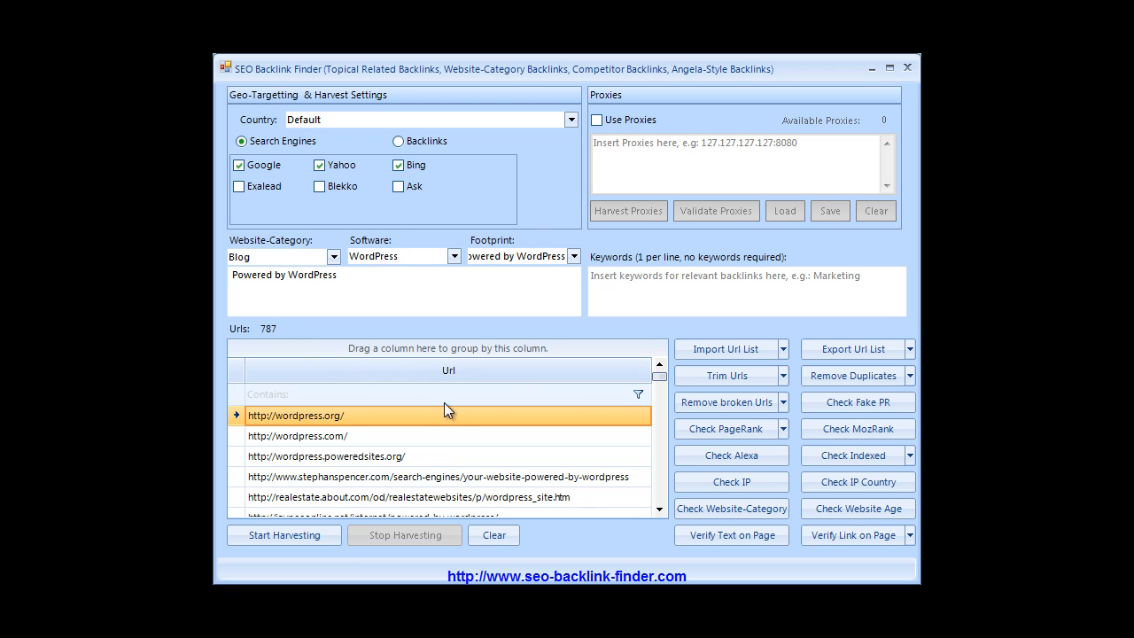
mouse_move(402, 463)
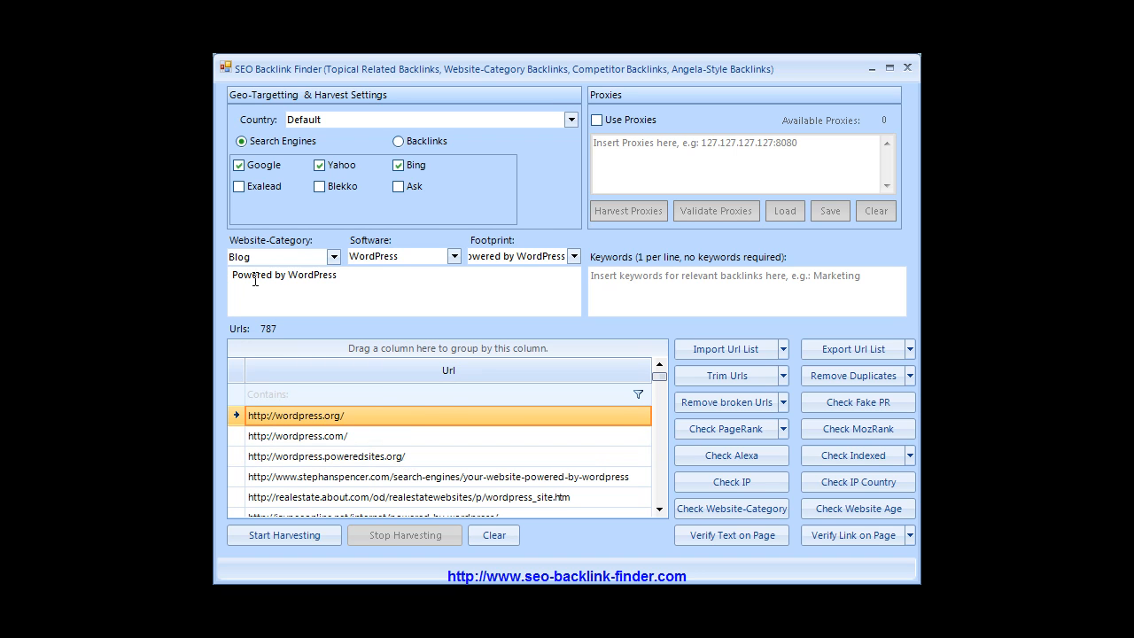
mouse_move(342, 275)
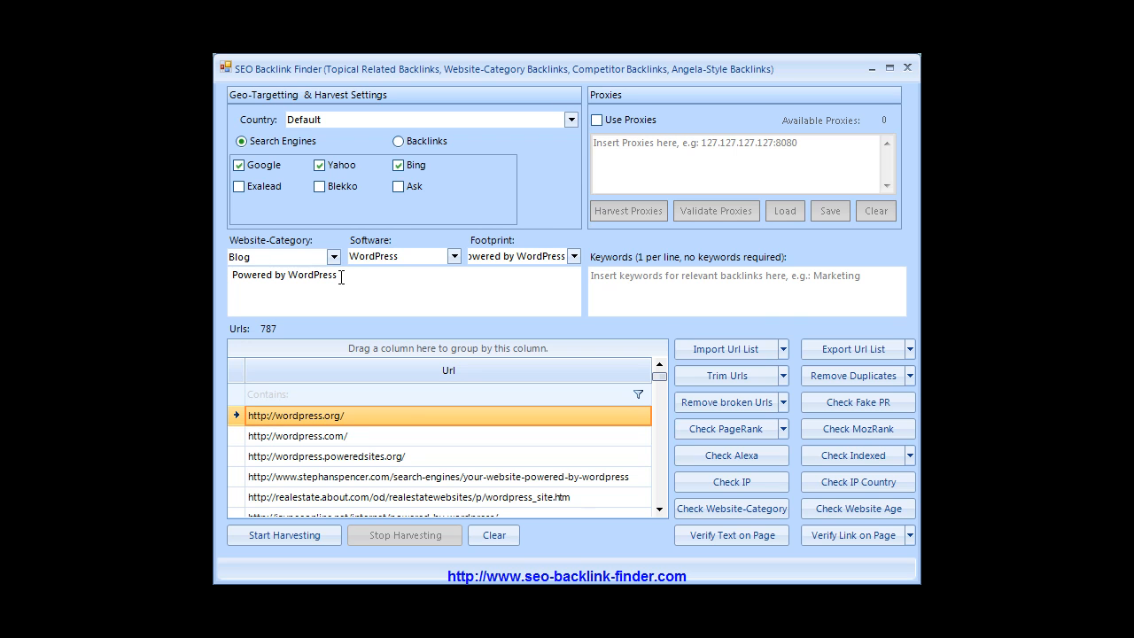
mouse_move(353, 282)
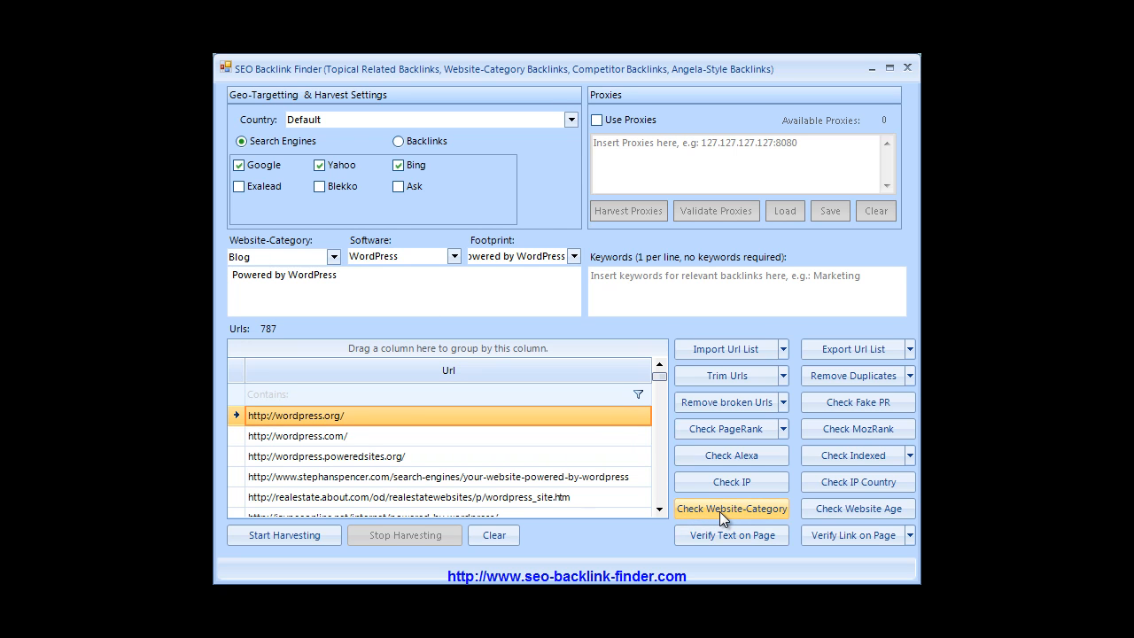
- Check Website-Category for all 787 URLs and sort by the WebsiteCategory column
click(731, 508)
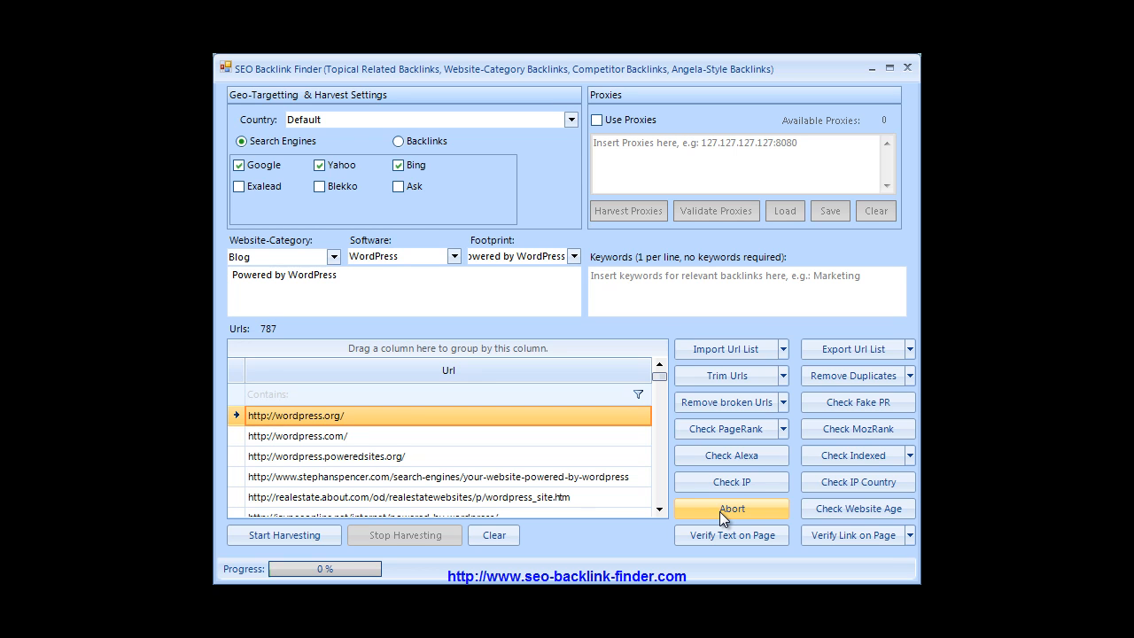
click(731, 507)
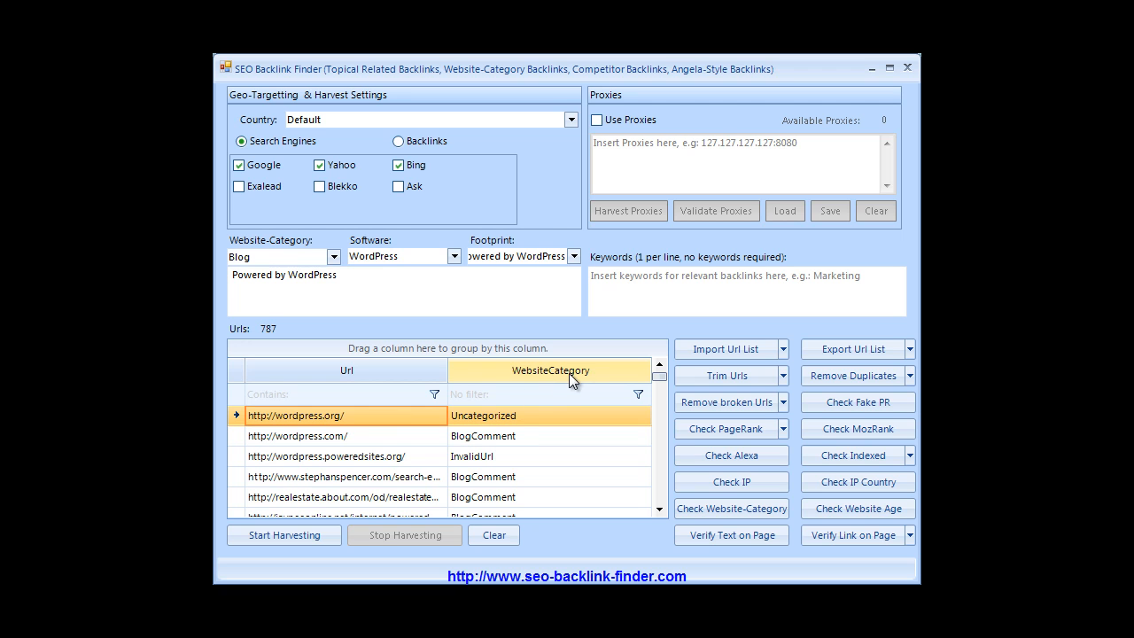
click(549, 370)
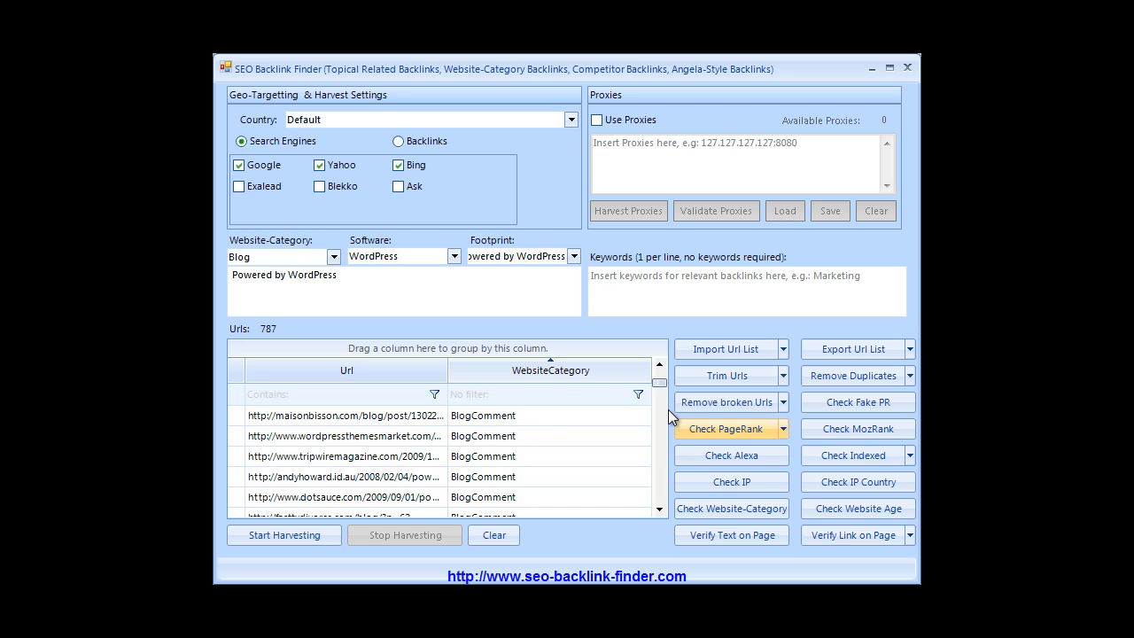
- Reverse the category sort and select the non-BlogComment rows to delete, leaving 633
scroll(down, 3)
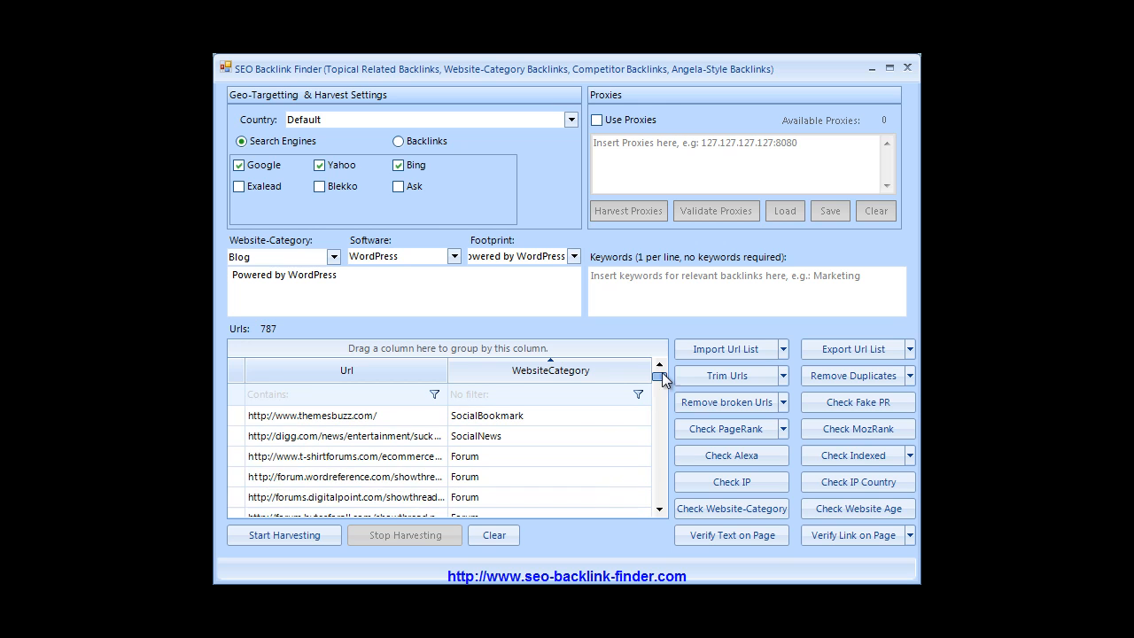
click(313, 416)
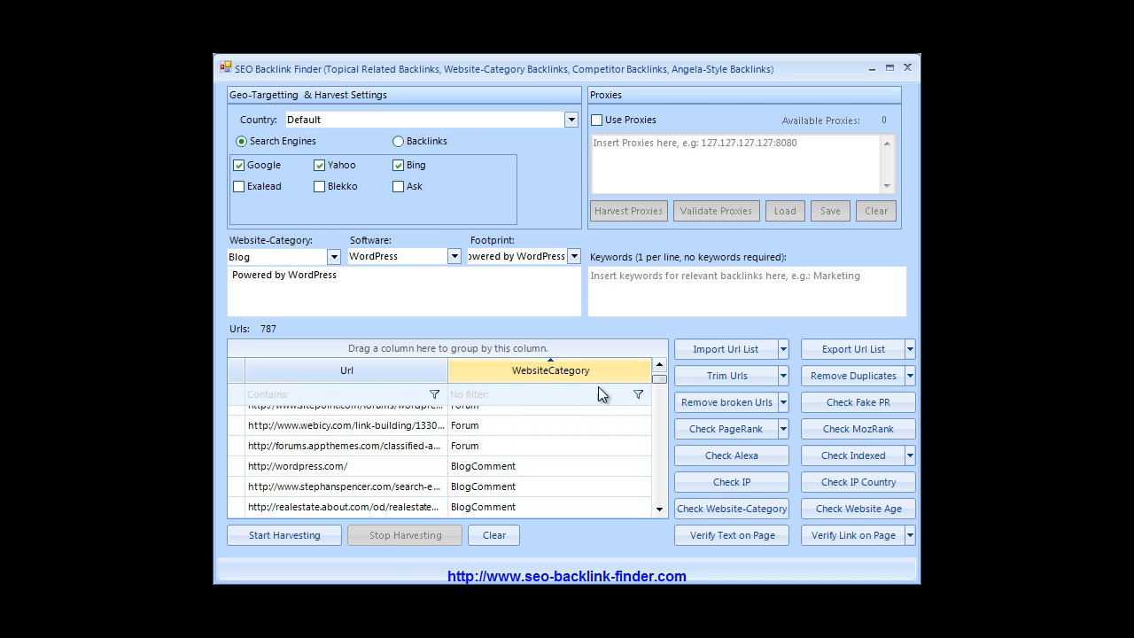
click(344, 446)
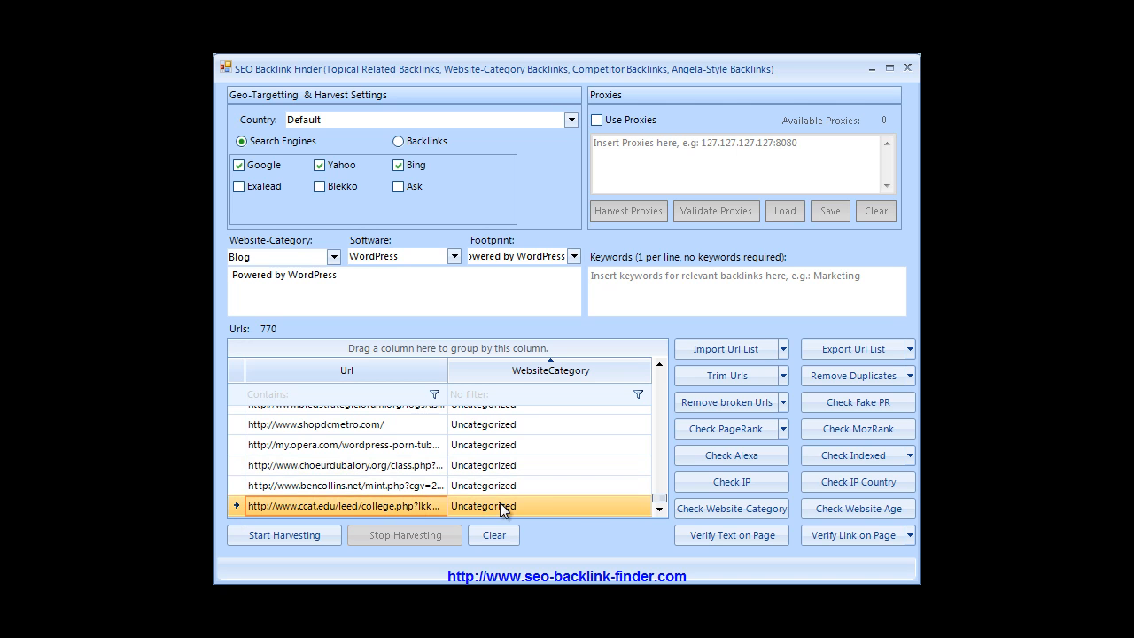
scroll(down, 3)
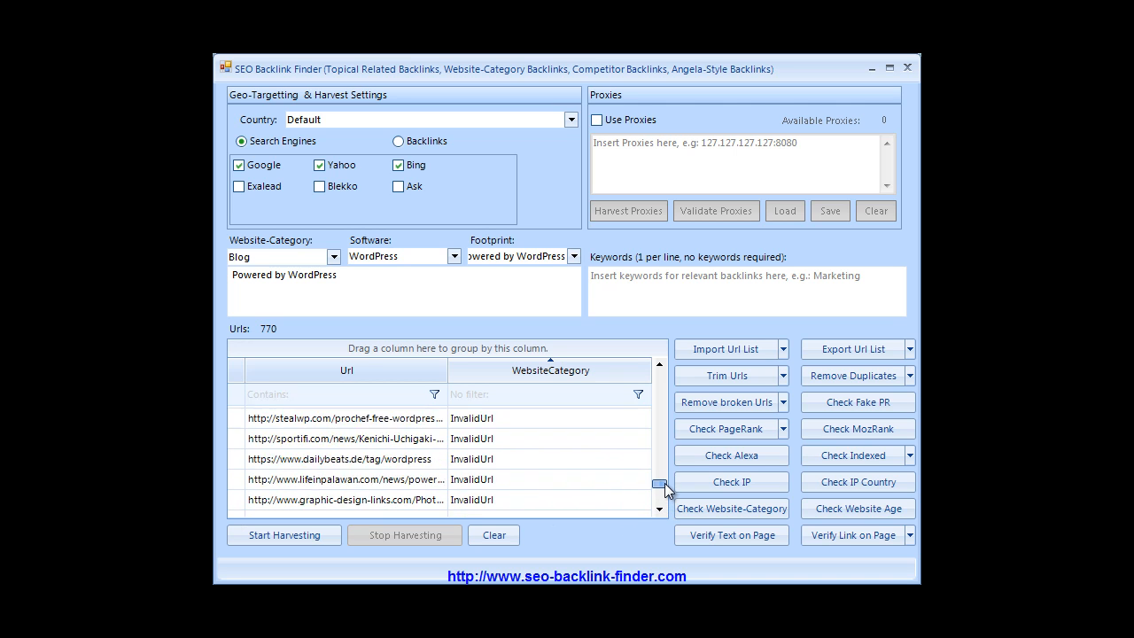
scroll(down, 3)
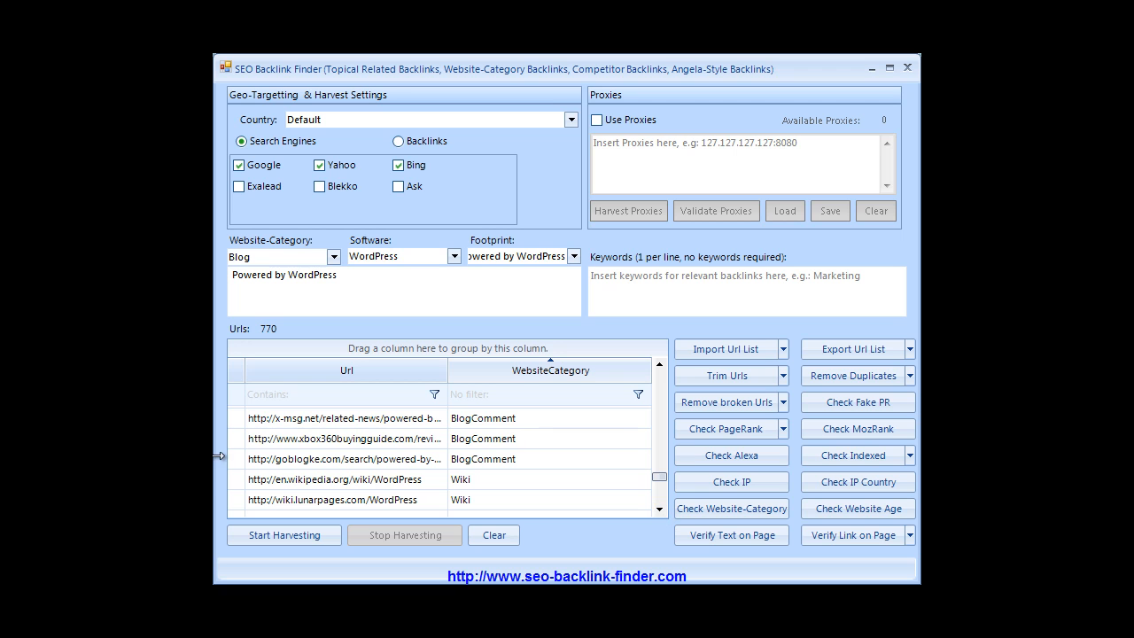
click(344, 478)
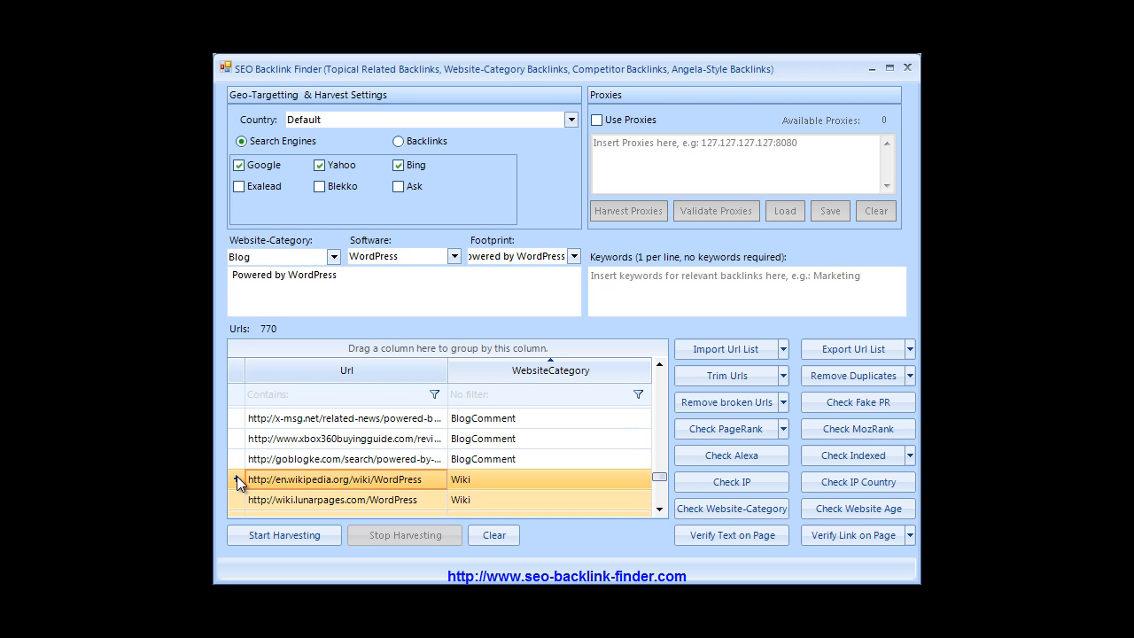
click(851, 374)
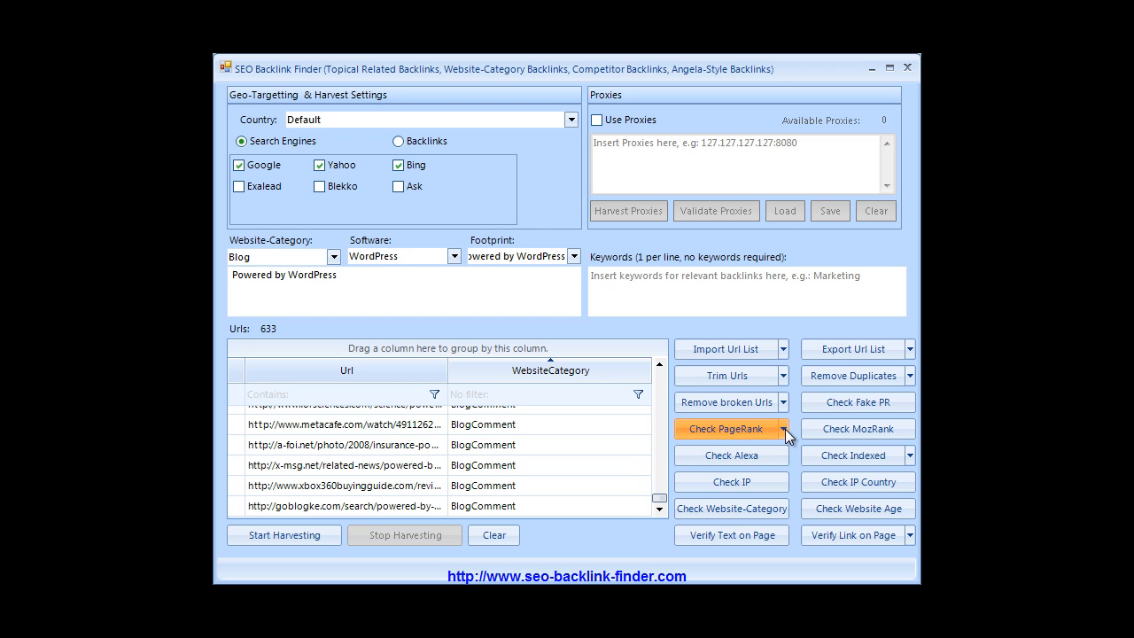
- Check PageRank for the 633 URLs and sort highest first, wordpress.com at 9
click(725, 428)
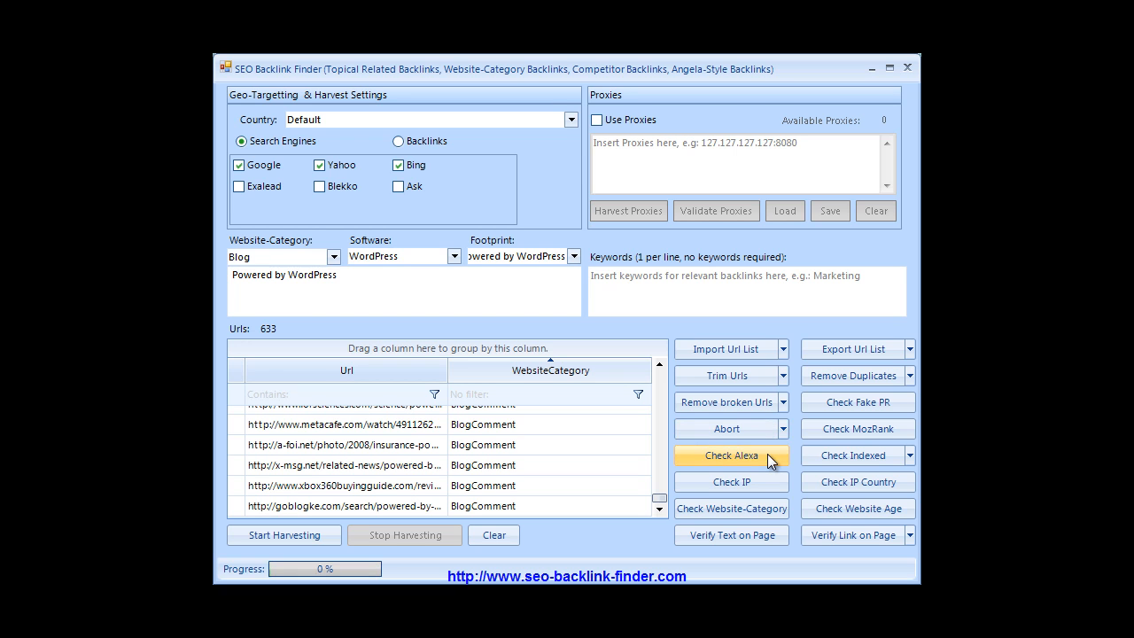
click(729, 454)
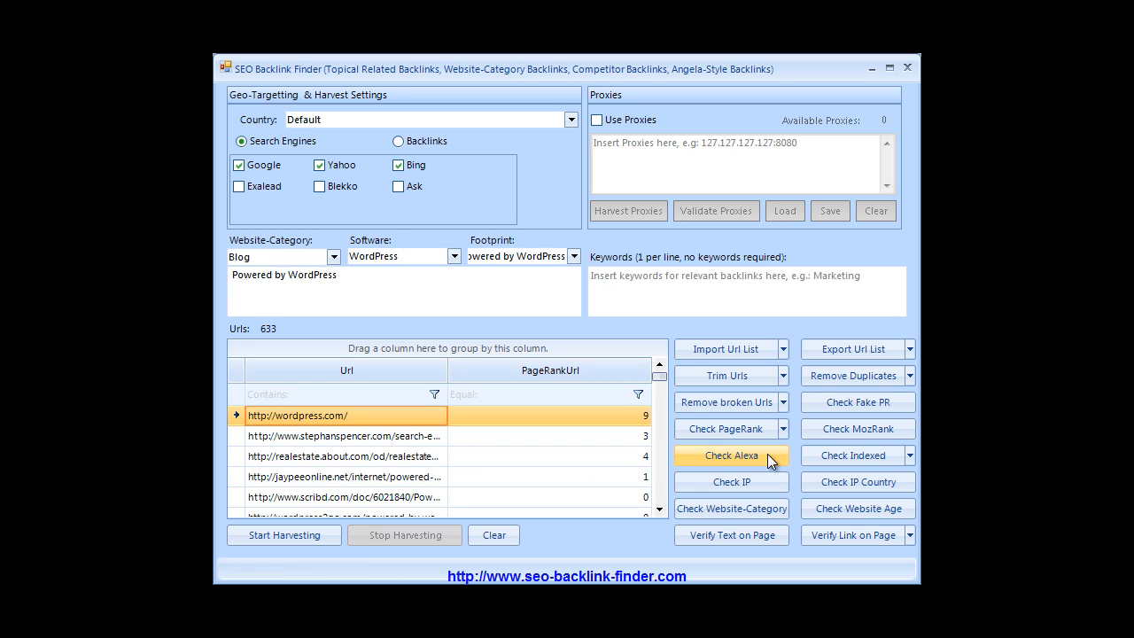
mouse_move(514, 371)
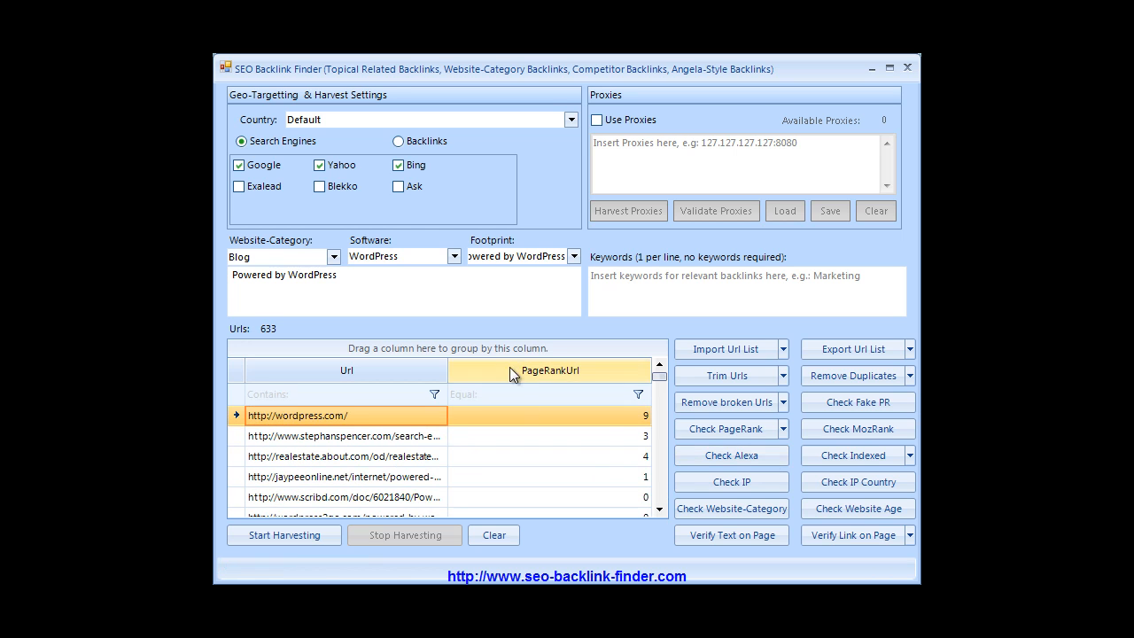
click(549, 370)
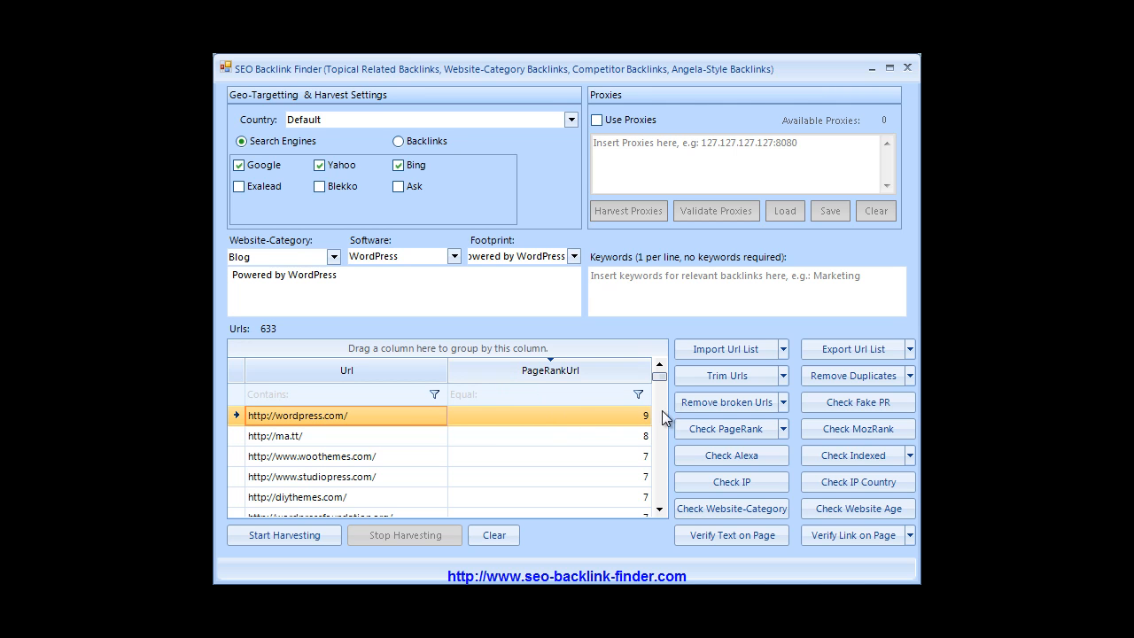
- Select the PageRank 0 rows for removal, leaving 184 URLs rated 1 or higher
scroll(down, 3)
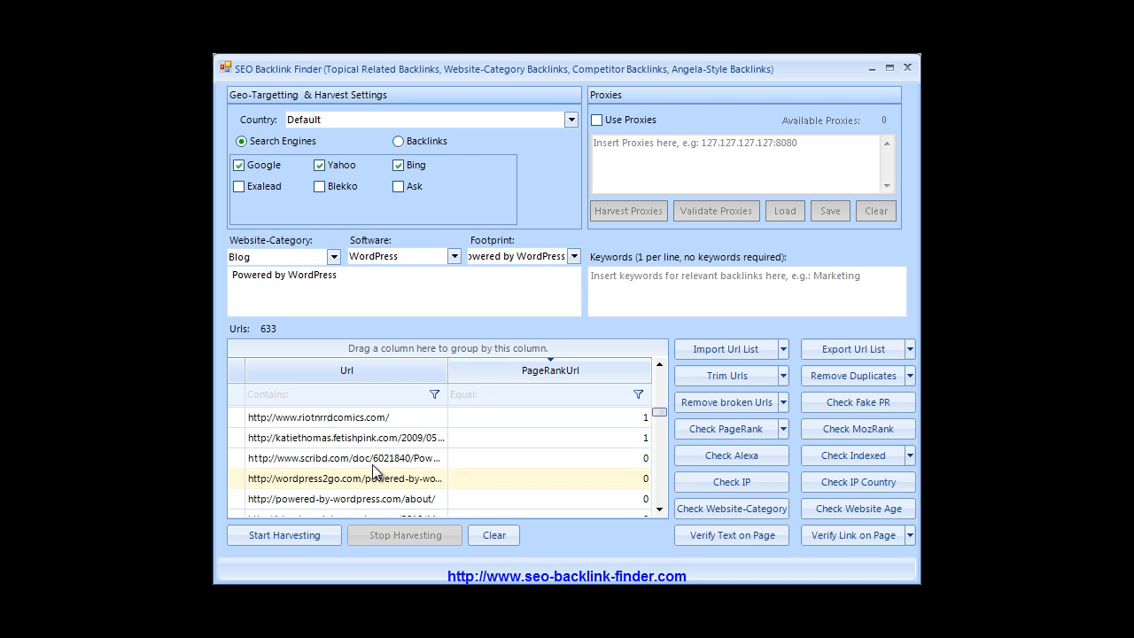
click(346, 458)
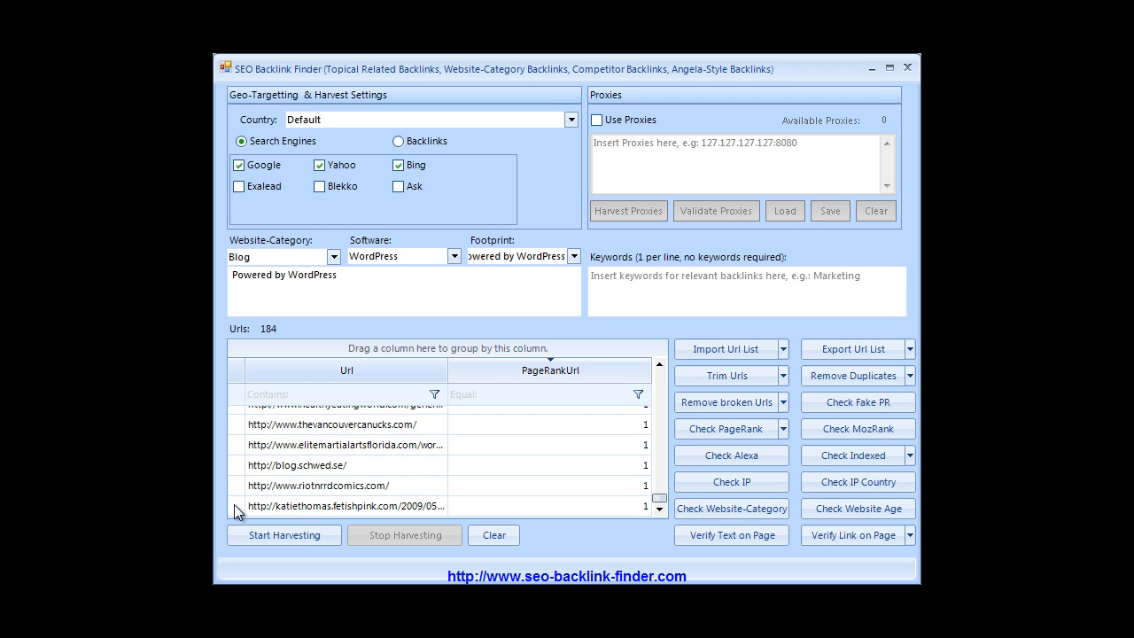
mouse_move(212, 331)
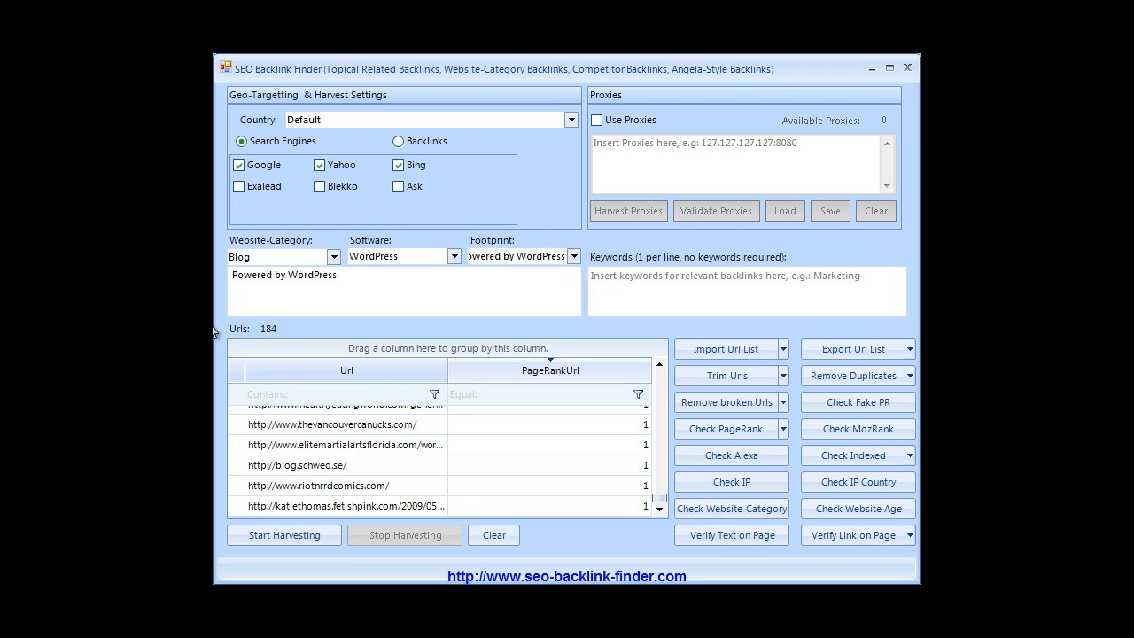
mouse_move(705, 536)
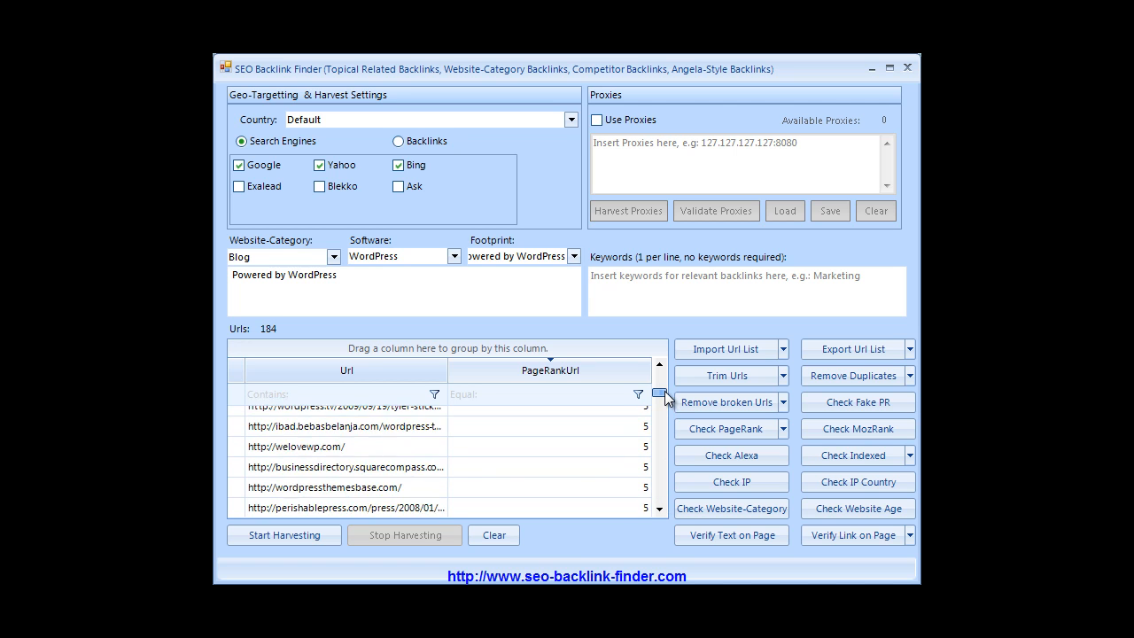
- Drag the Url column border right to show the 184 addresses in full
scroll(down, 3)
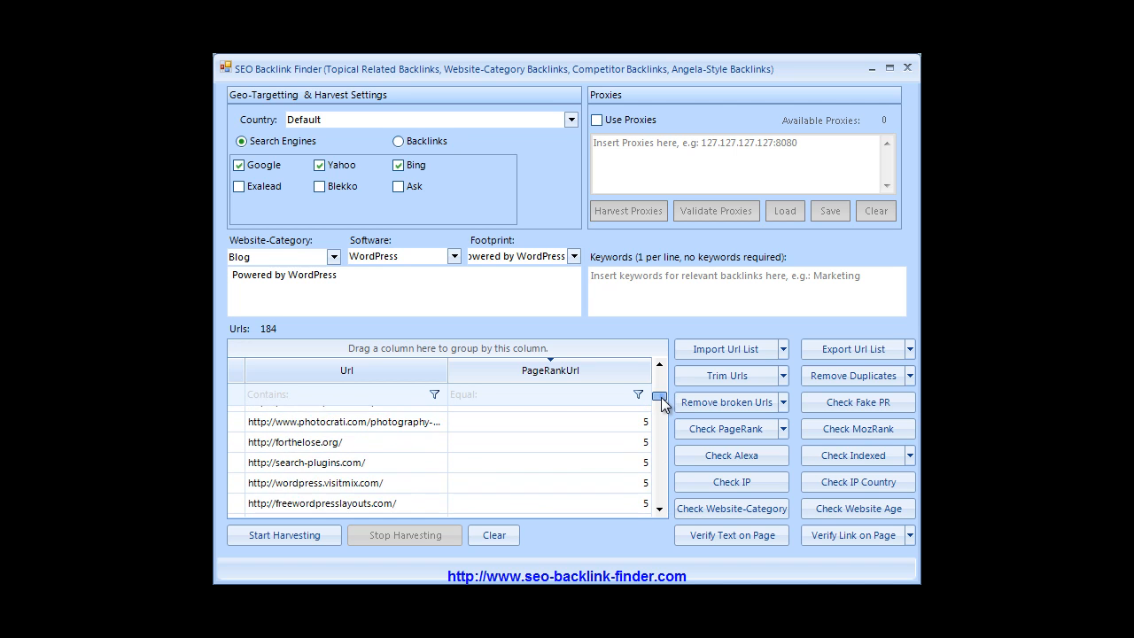
click(346, 370)
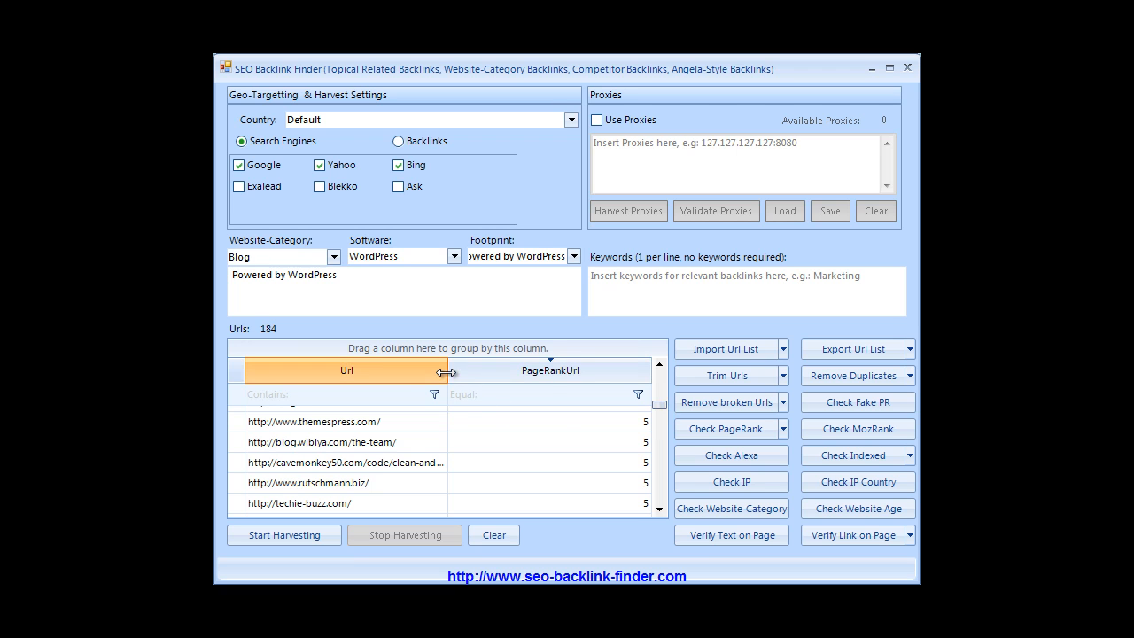
drag(447, 370, 582, 370)
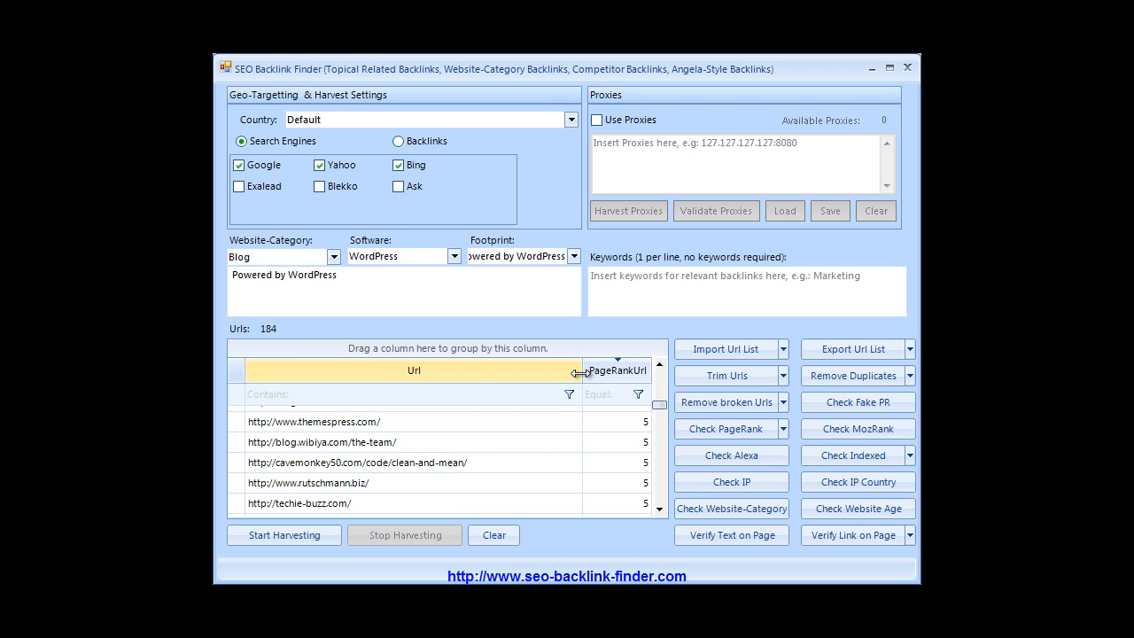